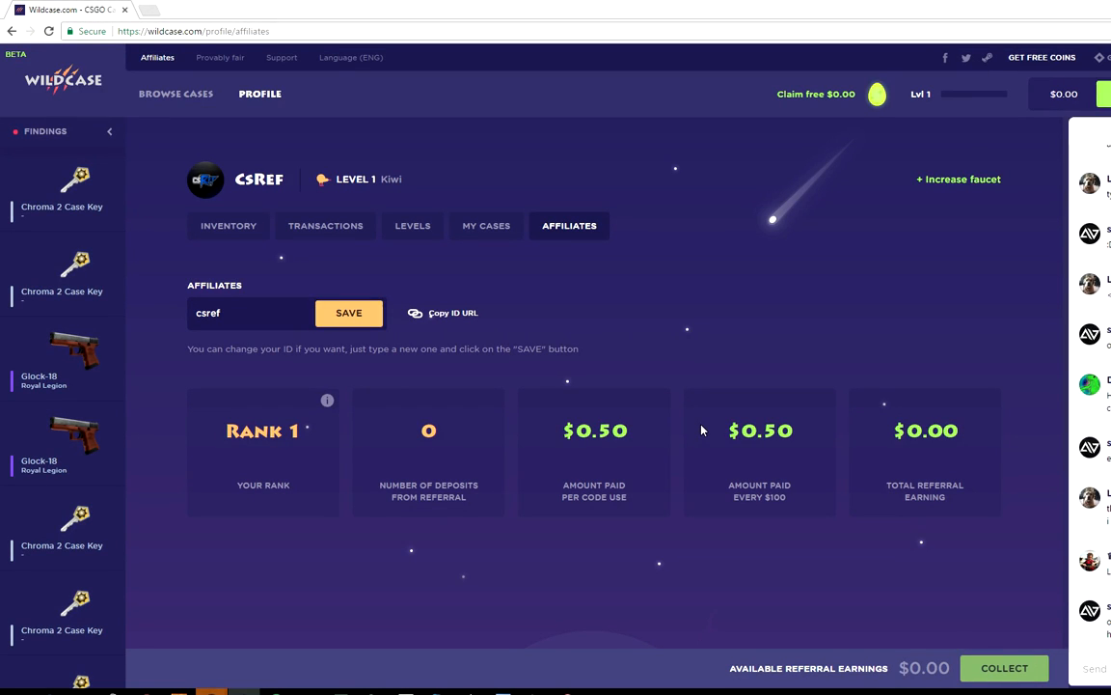
mouse_move(10, 73)
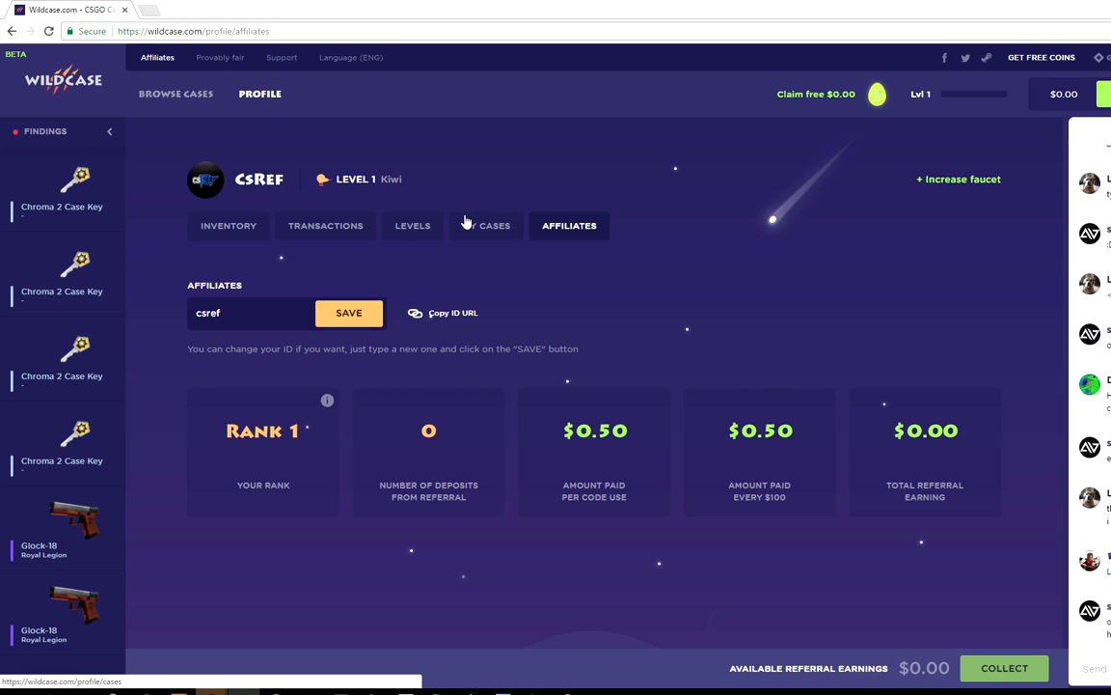
Go from the affiliates page (code CSREF) to the official cases catalogue with prices.
scroll(down, 3)
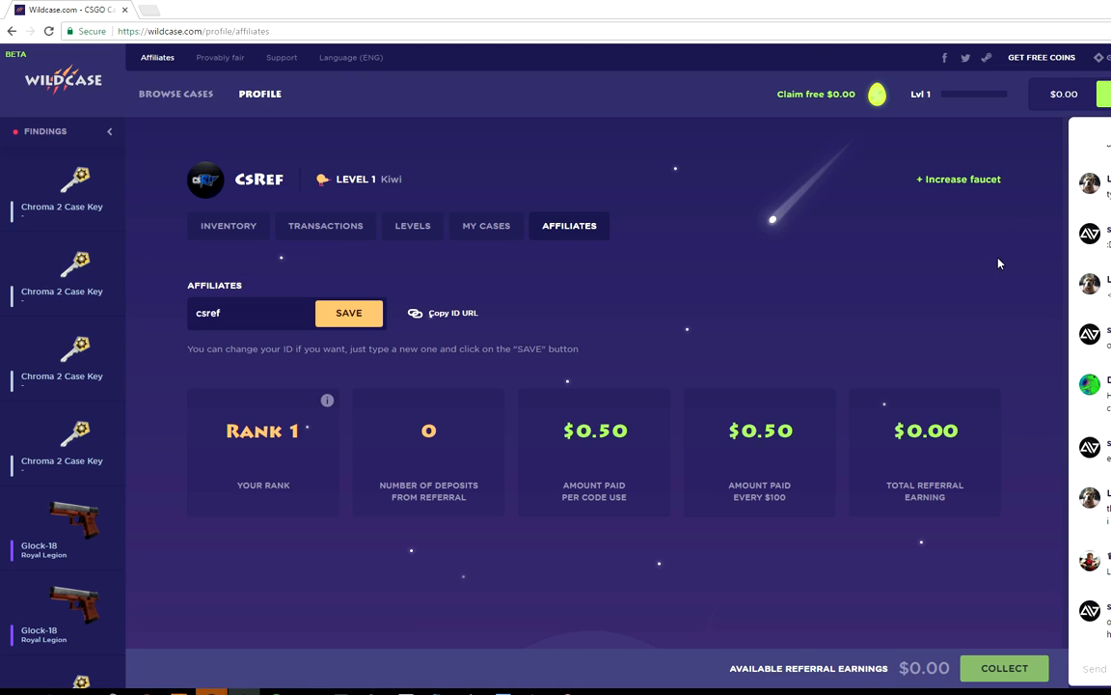
mouse_move(694, 315)
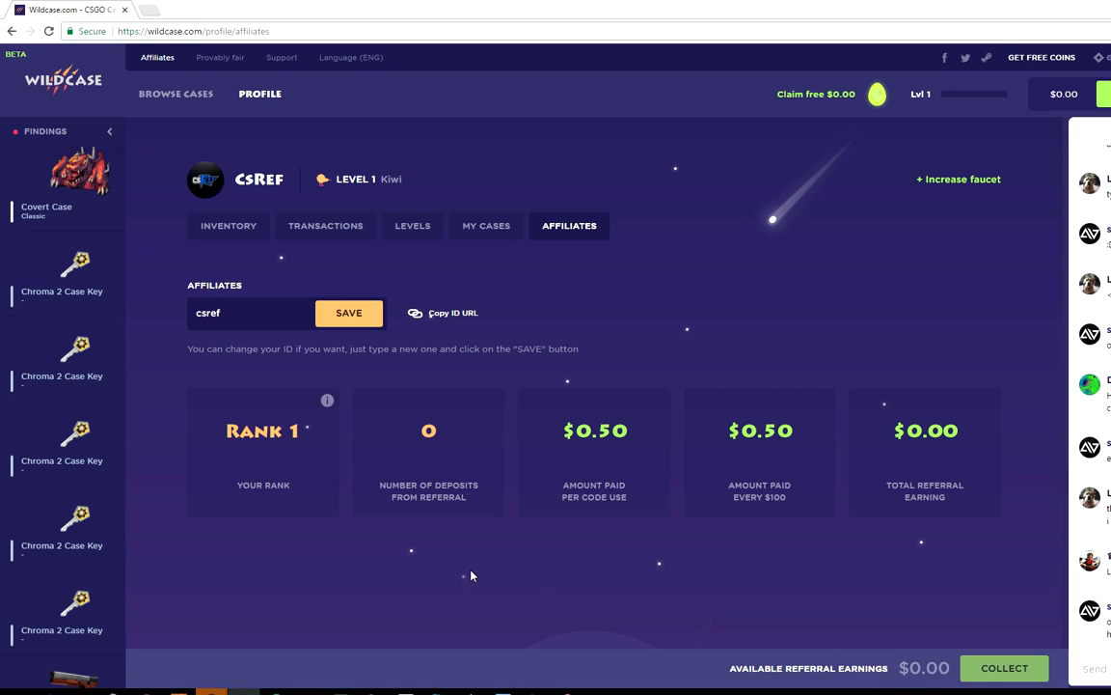
mouse_move(656, 251)
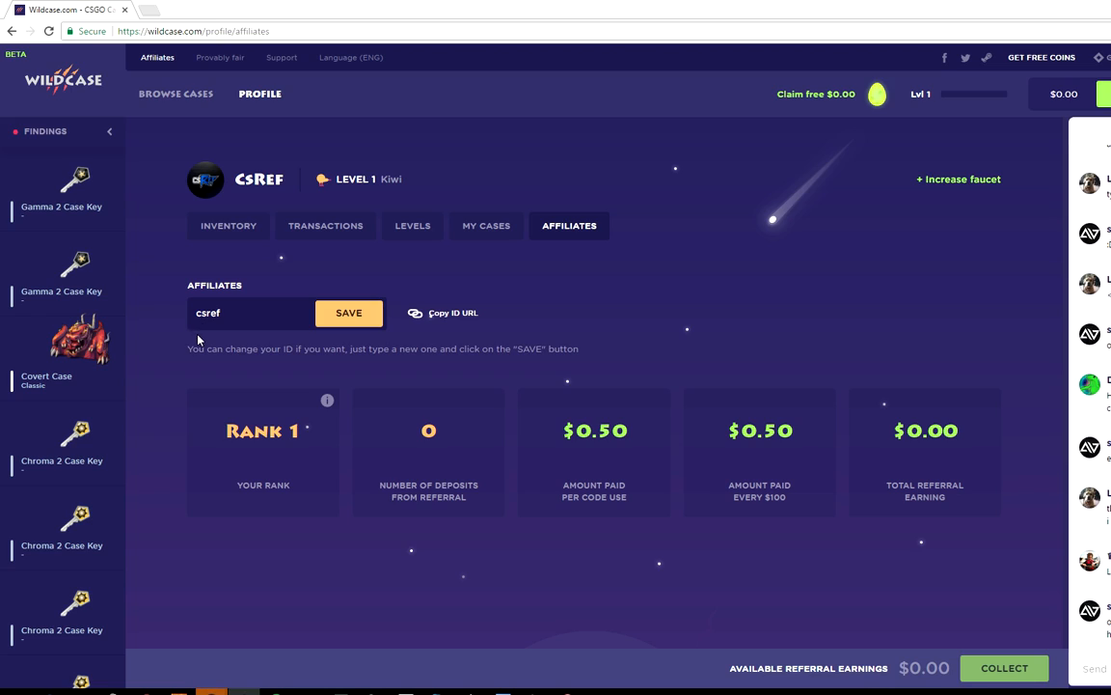
mouse_move(717, 442)
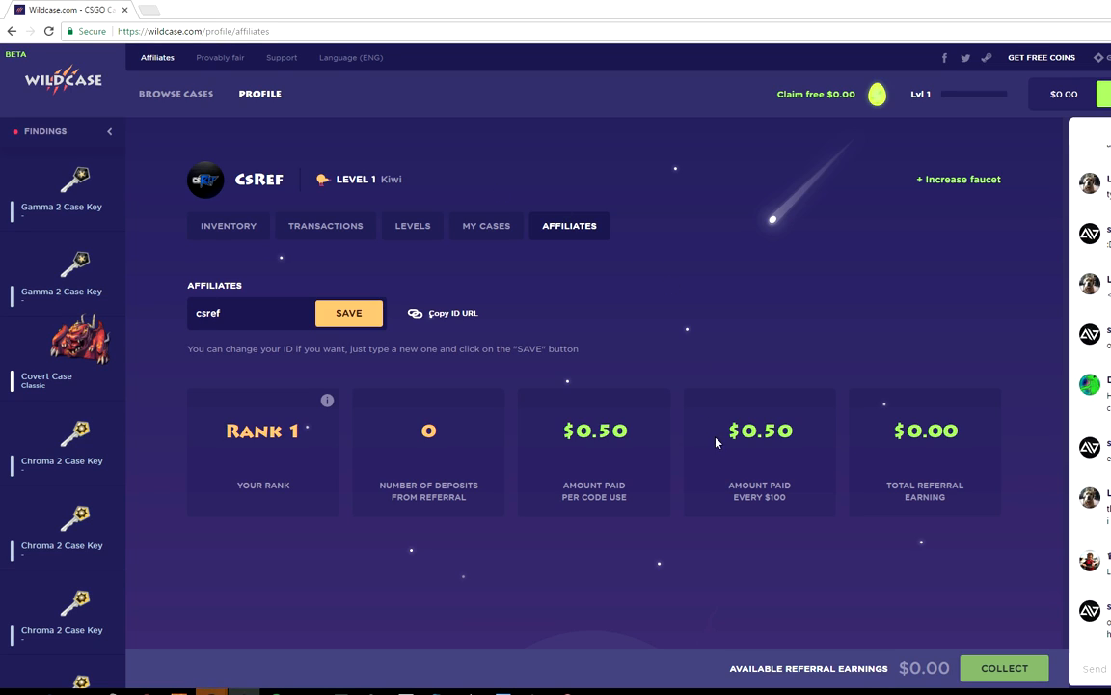
mouse_move(768, 449)
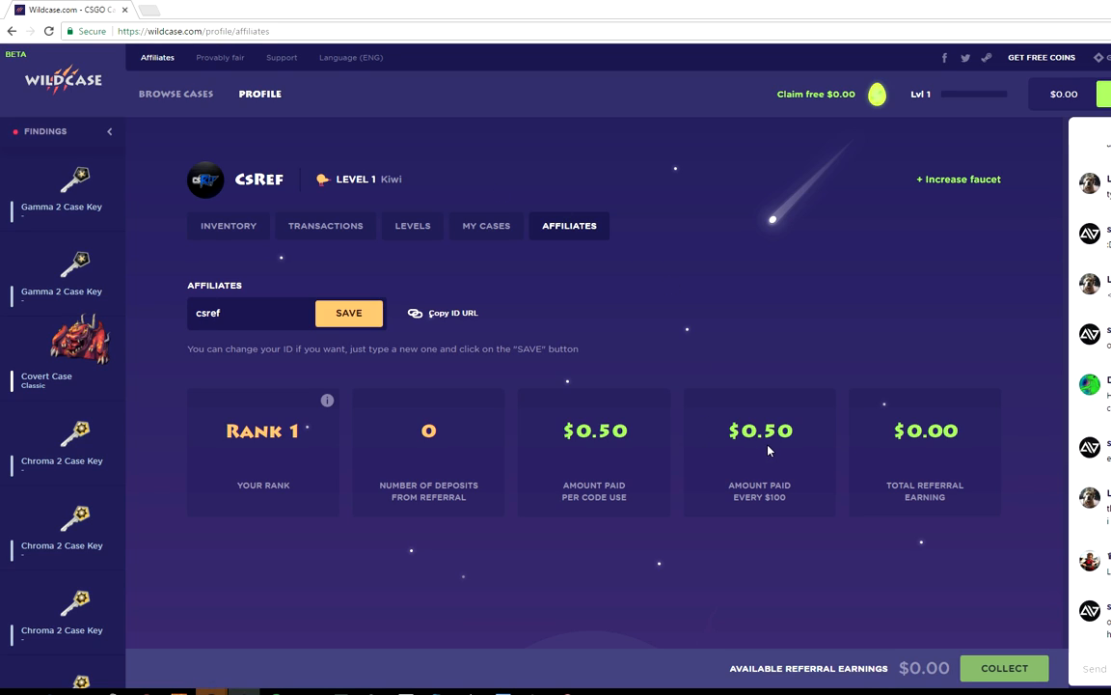
mouse_move(760, 444)
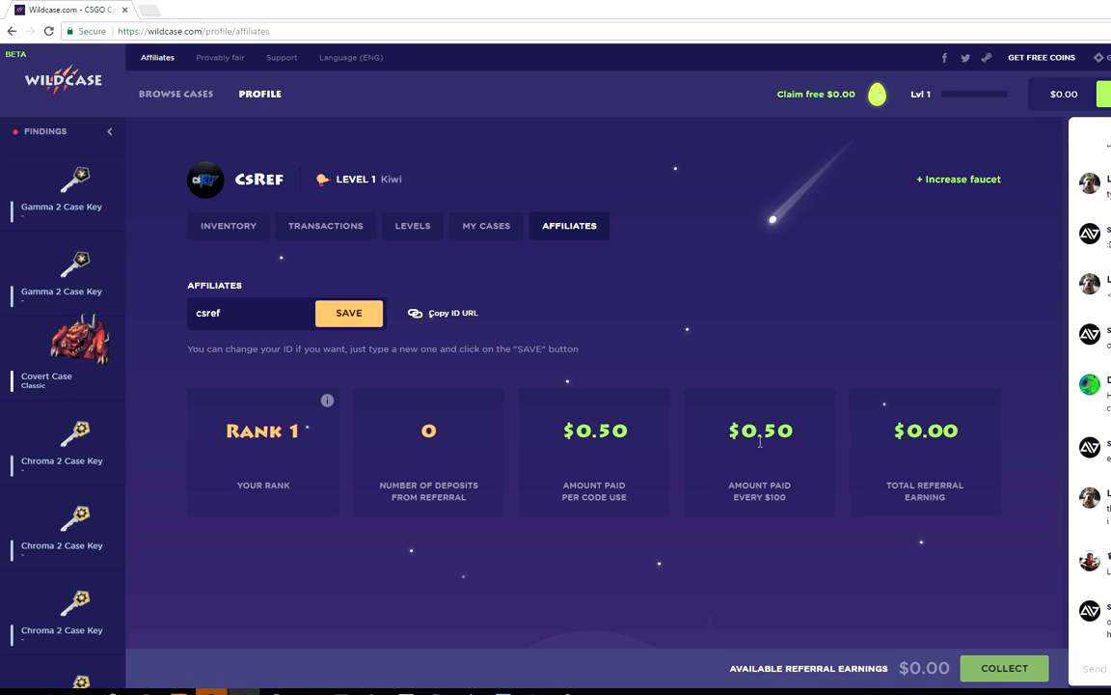
mouse_move(142, 145)
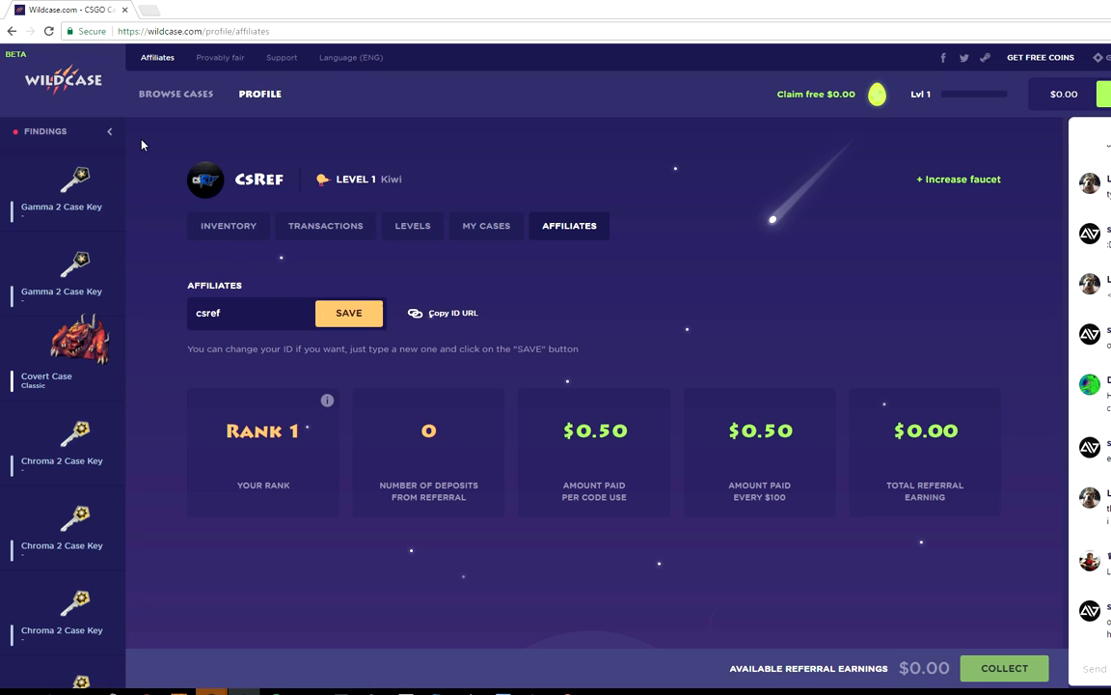
mouse_move(602, 290)
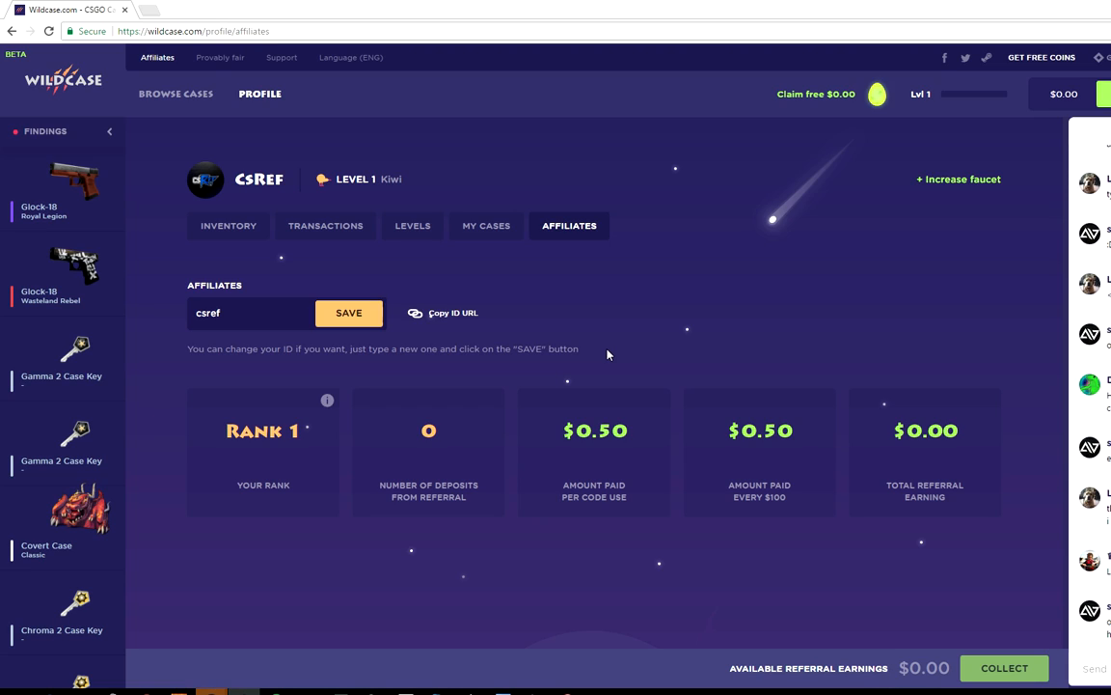
mouse_move(475, 239)
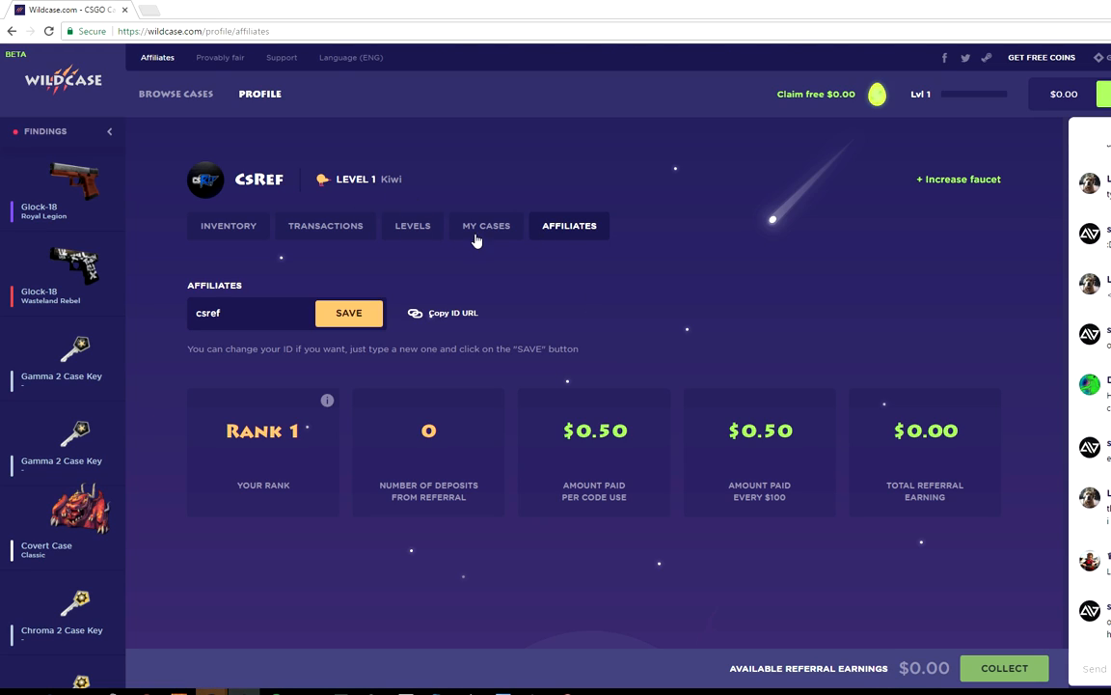
mouse_move(477, 247)
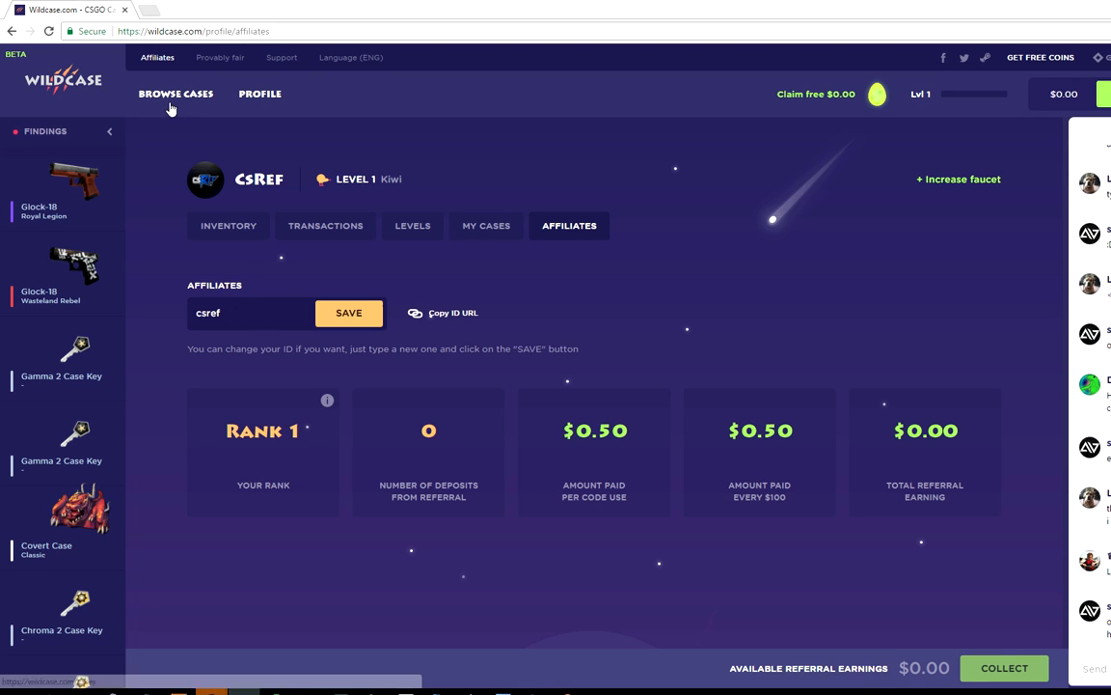
click(174, 92)
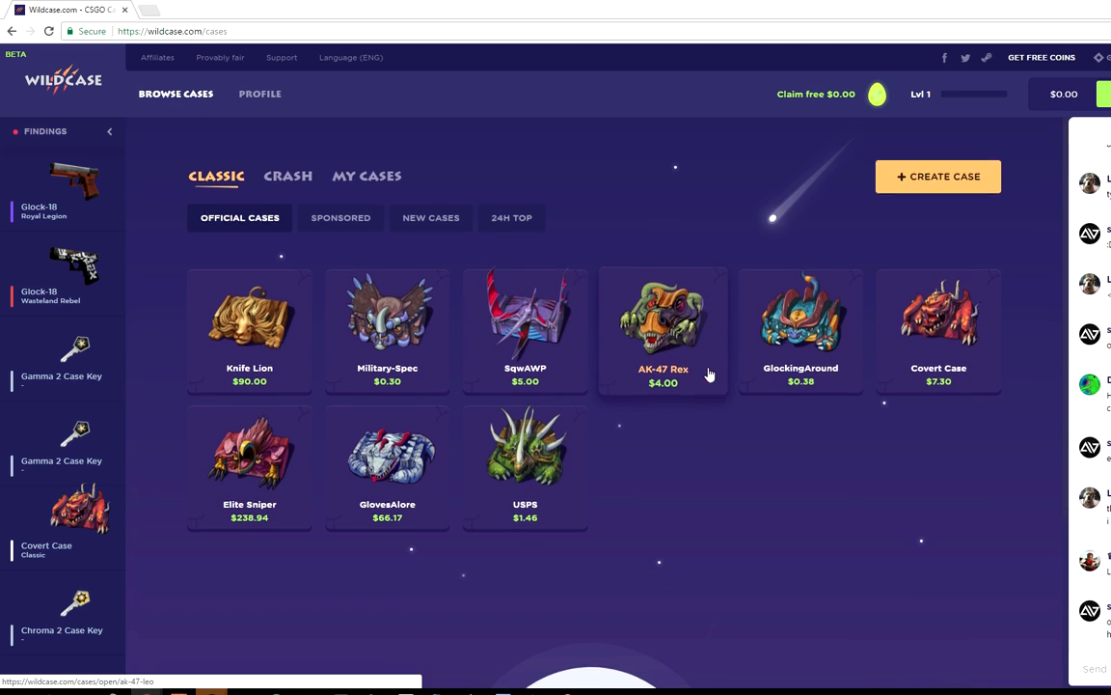
scroll(down, 3)
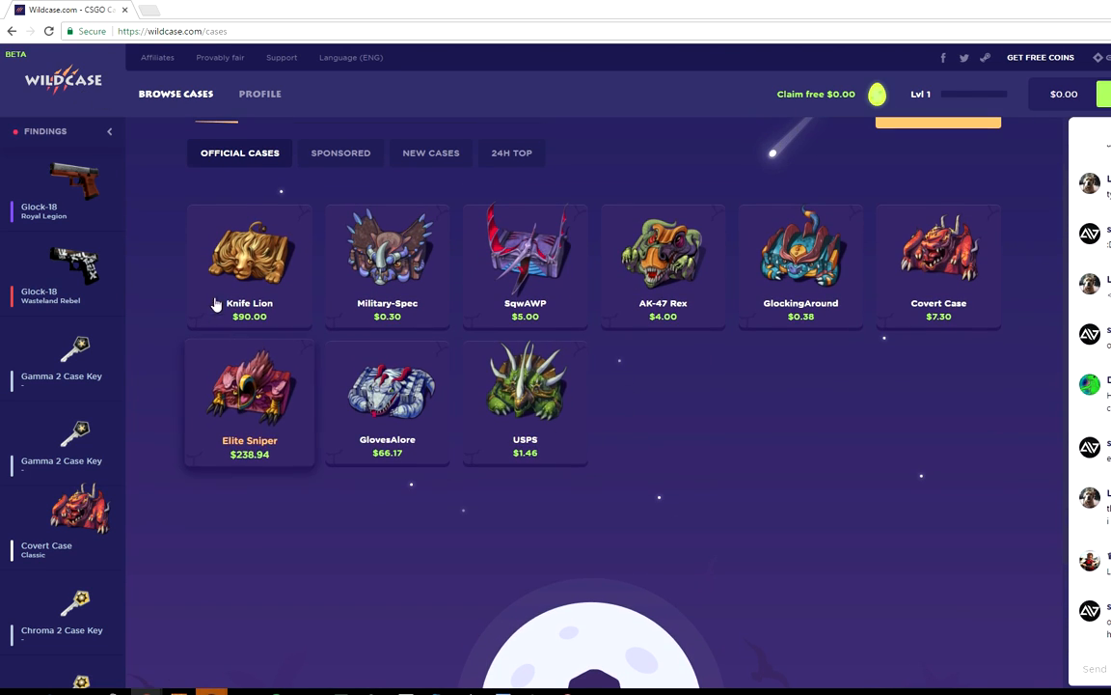